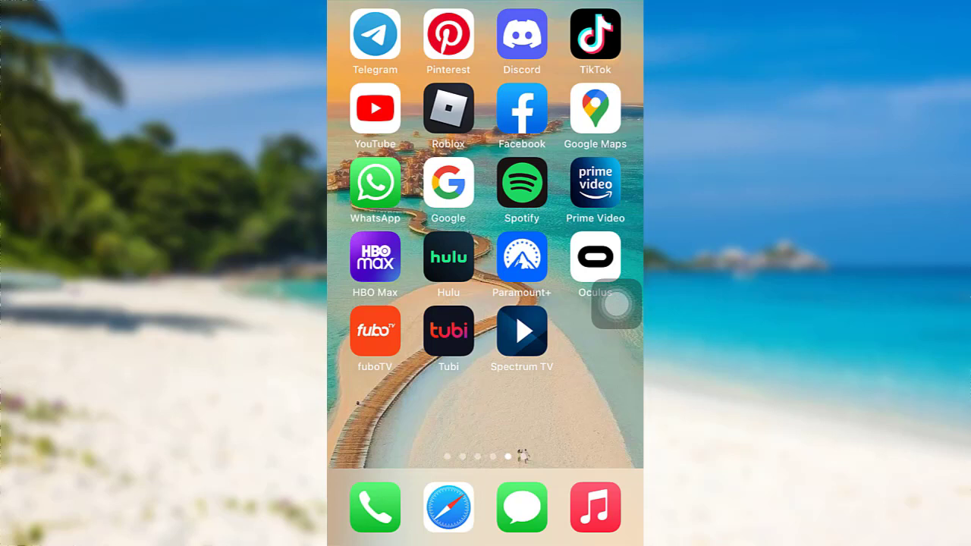
Step: Launch Paramount+ from the home screen and start the sign-up flow
{"action": "left_click", "coordinate": [521, 256]}
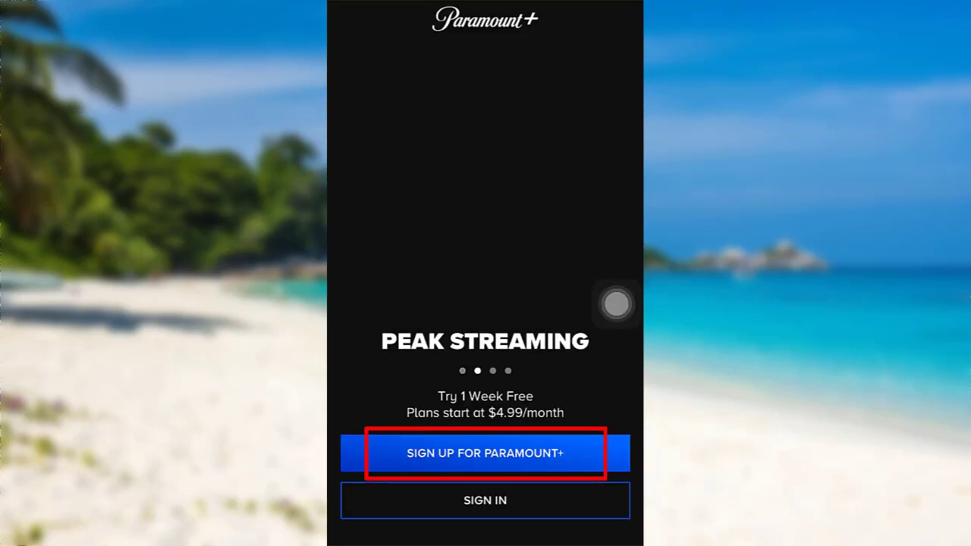
{"action": "left_click", "coordinate": [485, 453]}
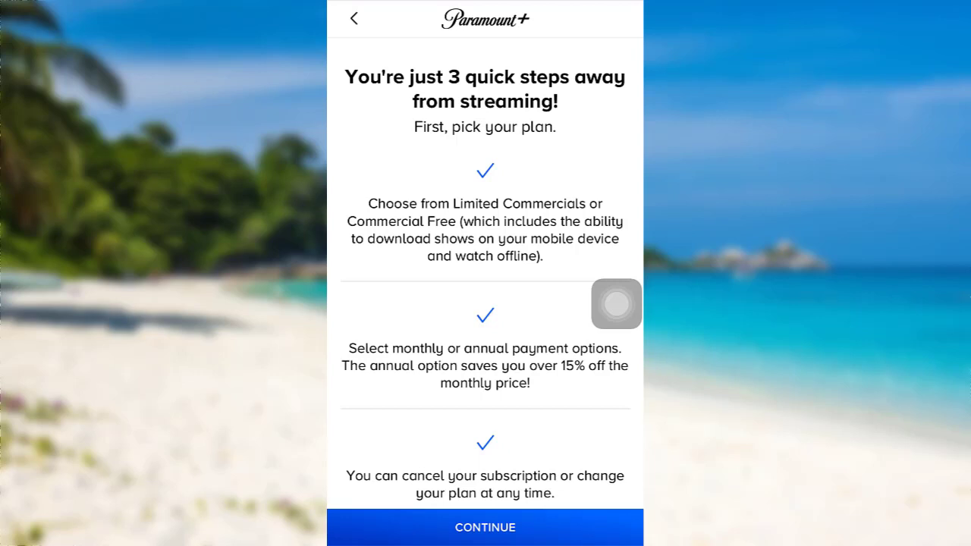
Step: Continue past the steps overview, accept the selected plan, and reach the blank Sign Up form
{"action": "left_click", "coordinate": [485, 527]}
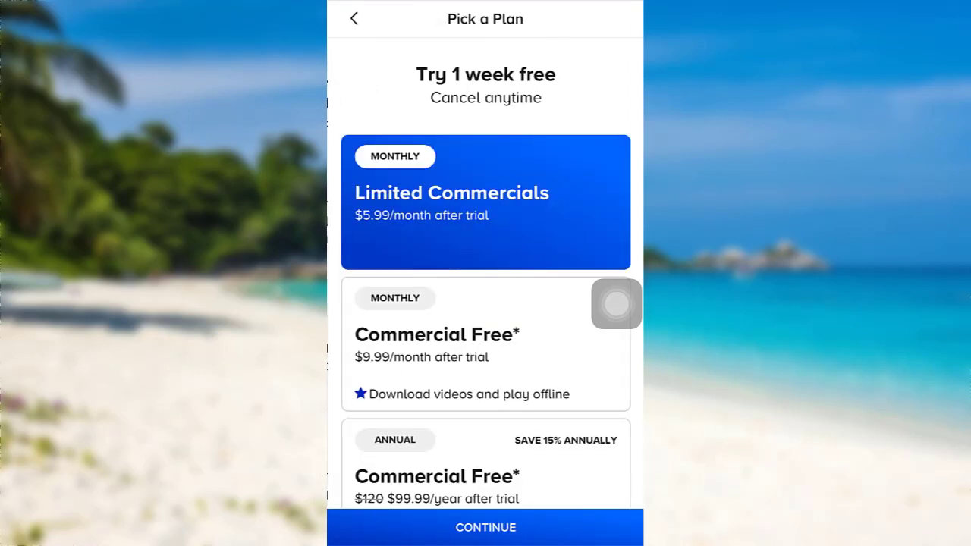
{"action": "left_click", "coordinate": [486, 527]}
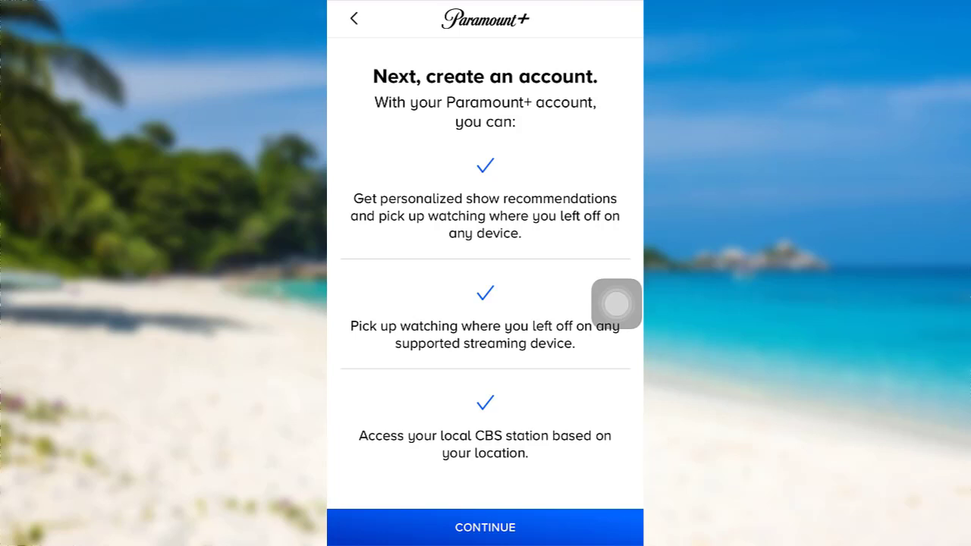
{"action": "left_click", "coordinate": [484, 527]}
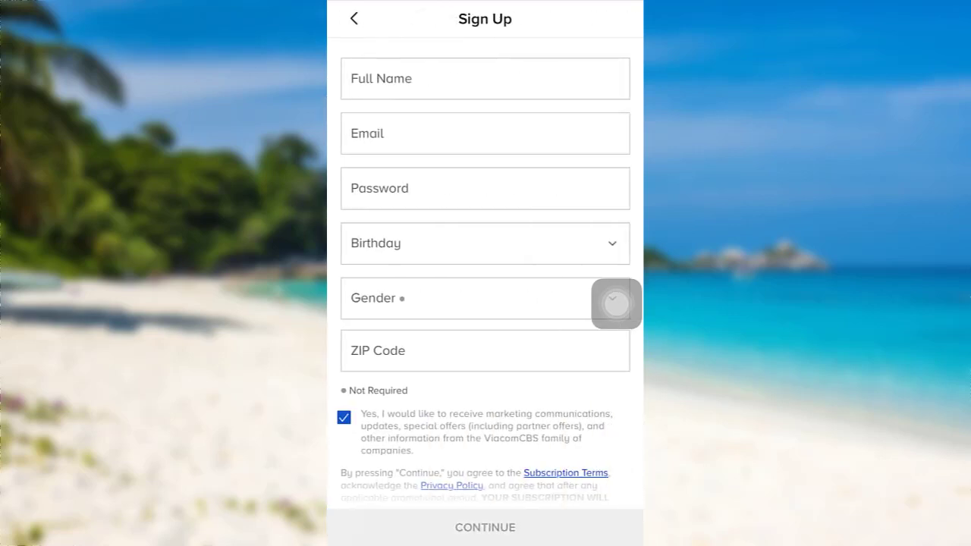